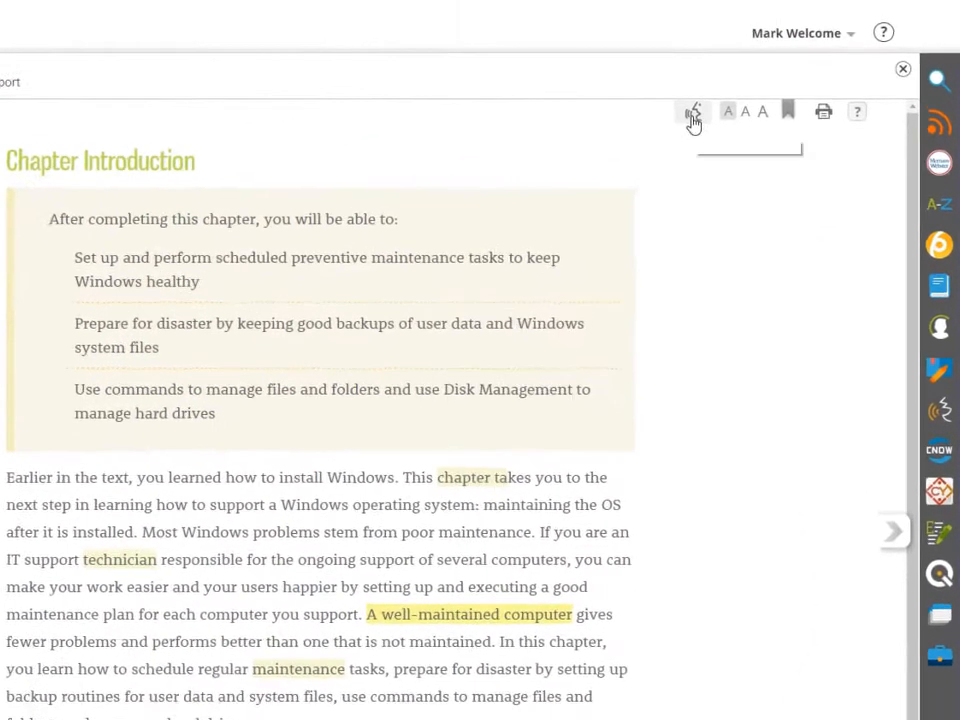
Select text and review the read-aloud voice options, then close the read-aloud settings.
{"action": "left_click", "coordinate": [692, 111]}
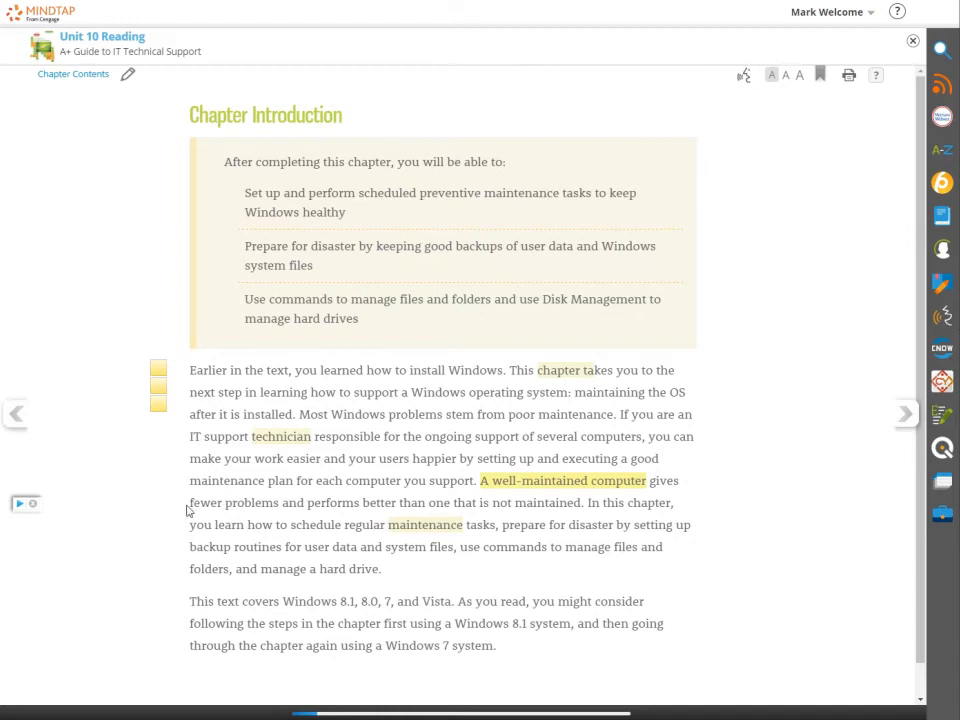
{"action": "left_click_drag", "start_coordinate": [189, 502], "coordinate": [378, 502]}
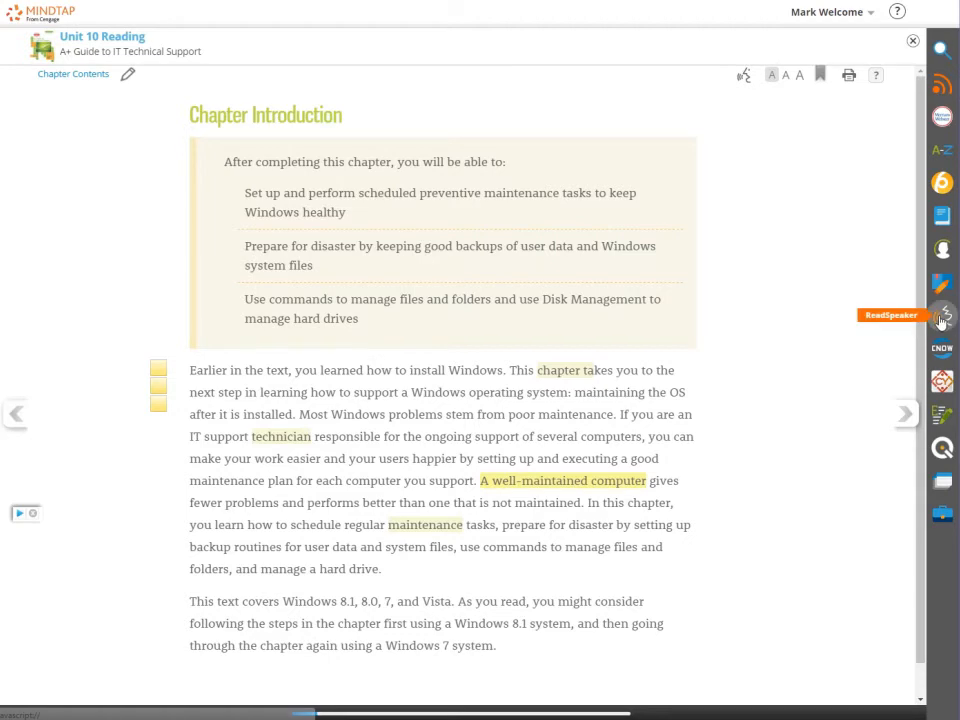
{"action": "left_click", "coordinate": [941, 316]}
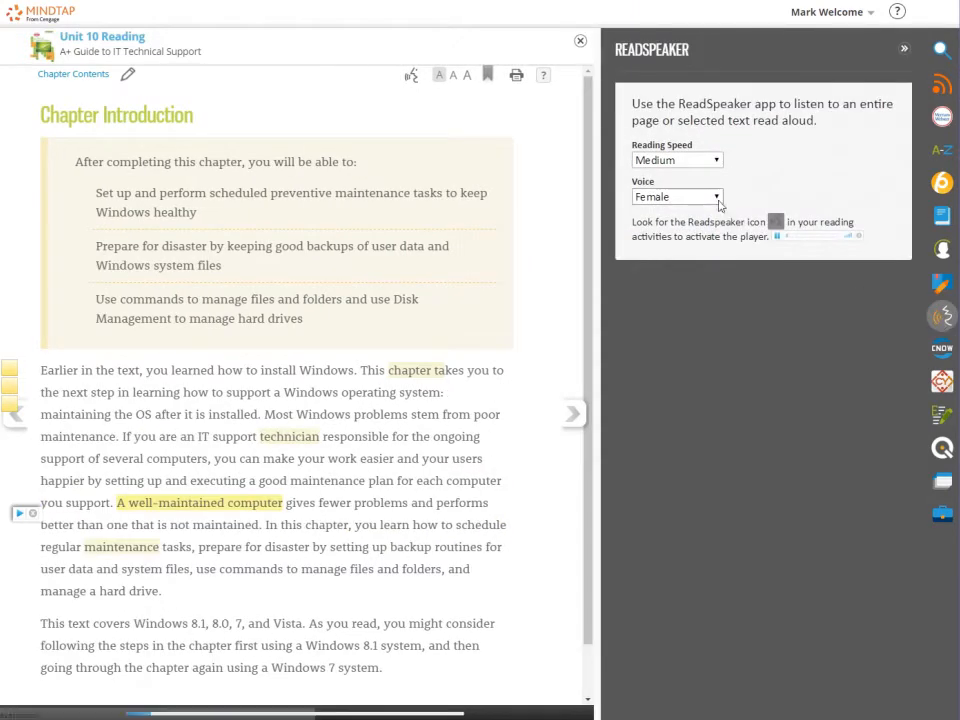
{"action": "left_click", "coordinate": [676, 160]}
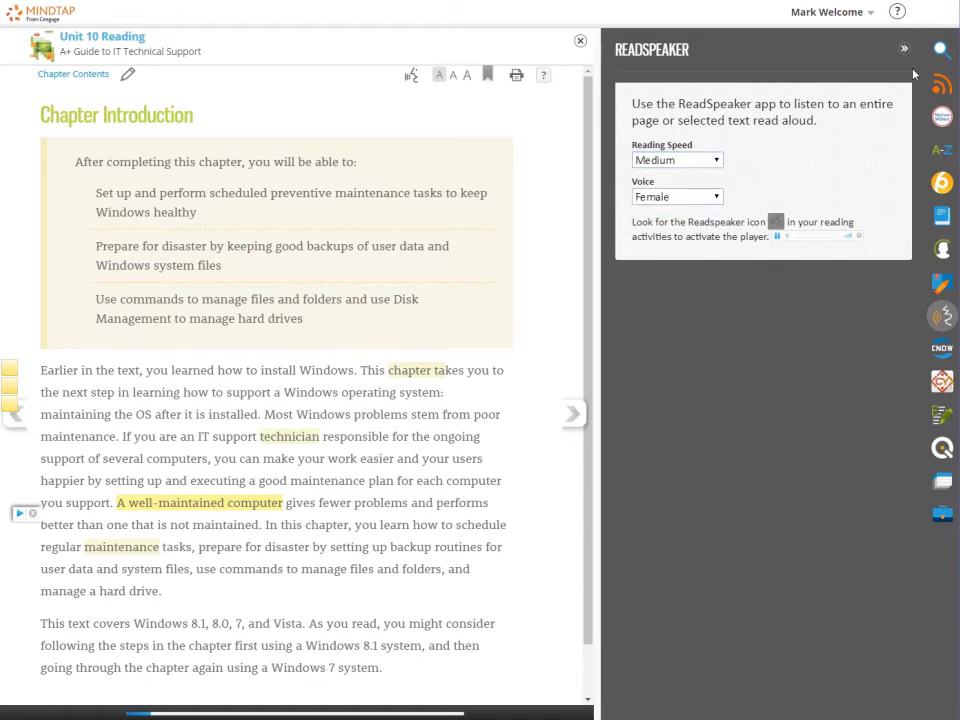
{"action": "left_click", "coordinate": [903, 48]}
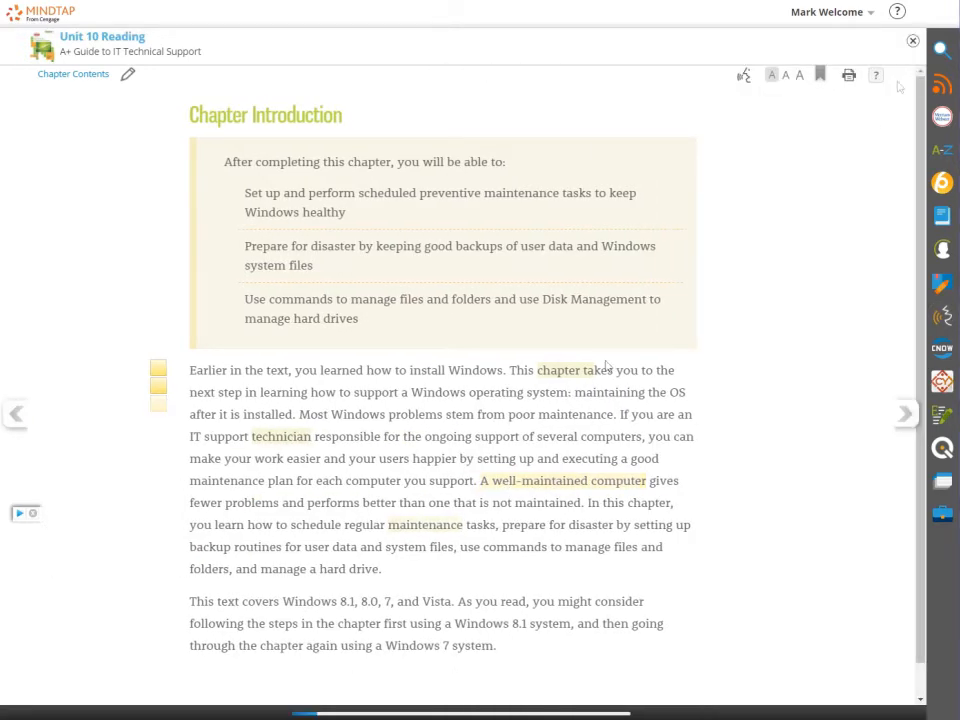
Highlight 'maintaining the OS after it is installed.' and view and close the Merriam-Webster definition of 'maintenance'.
{"action": "left_click_drag", "start_coordinate": [576, 391], "coordinate": [537, 414]}
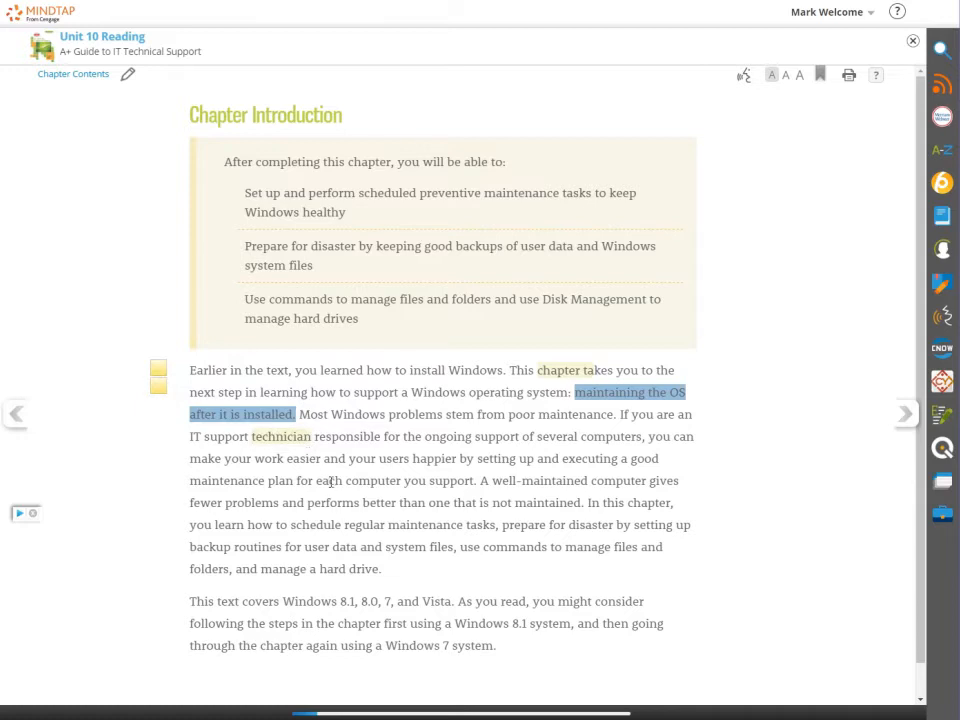
{"action": "double_click", "coordinate": [413, 524]}
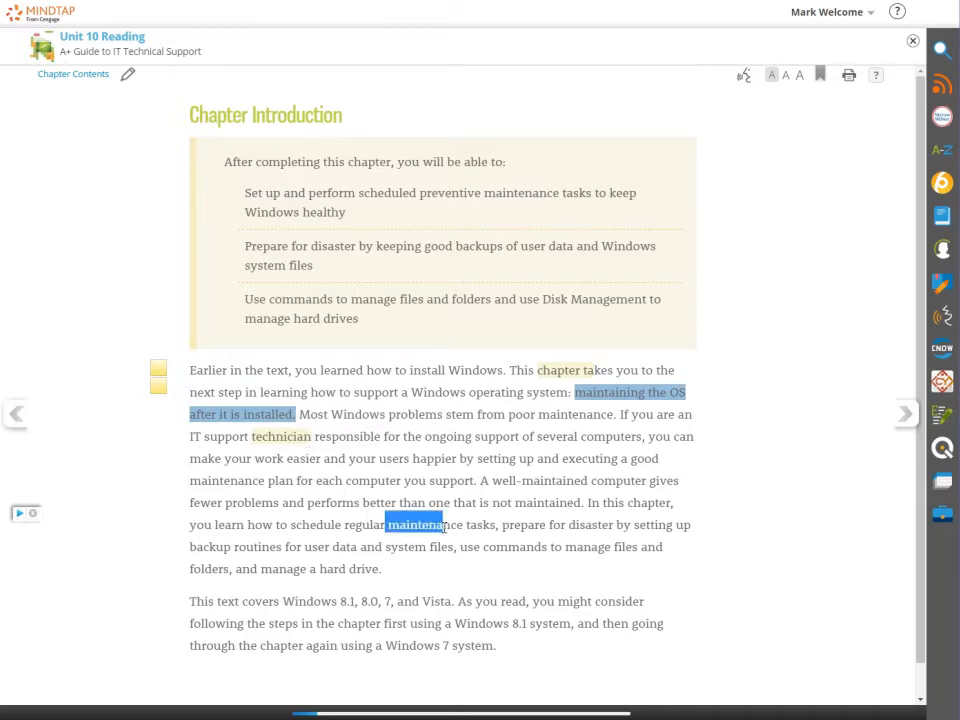
{"action": "left_click", "coordinate": [413, 524]}
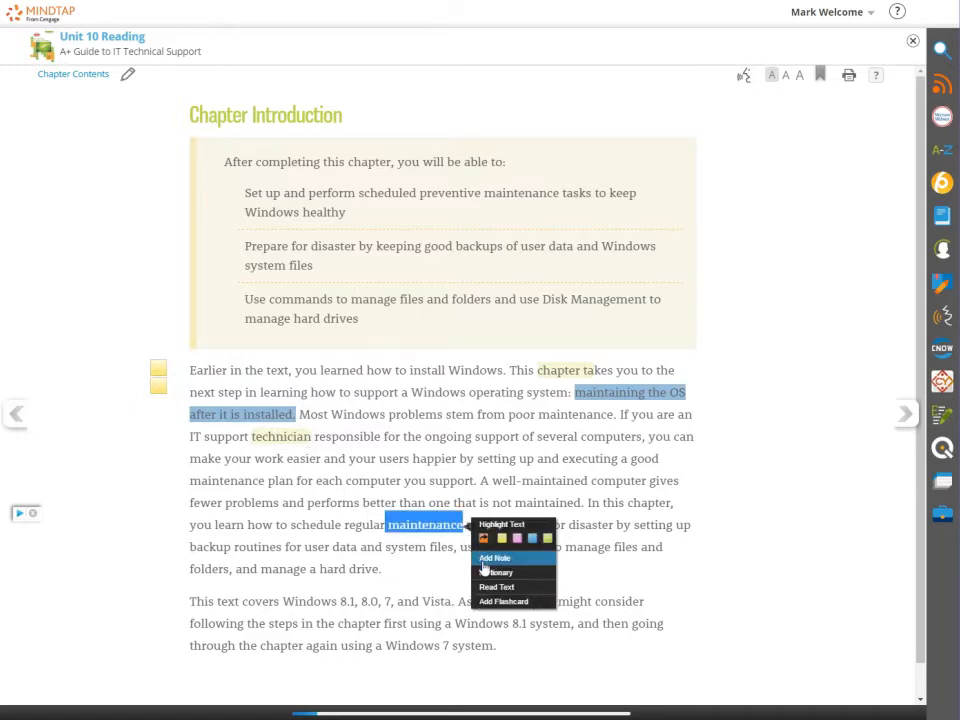
{"action": "left_click", "coordinate": [495, 572]}
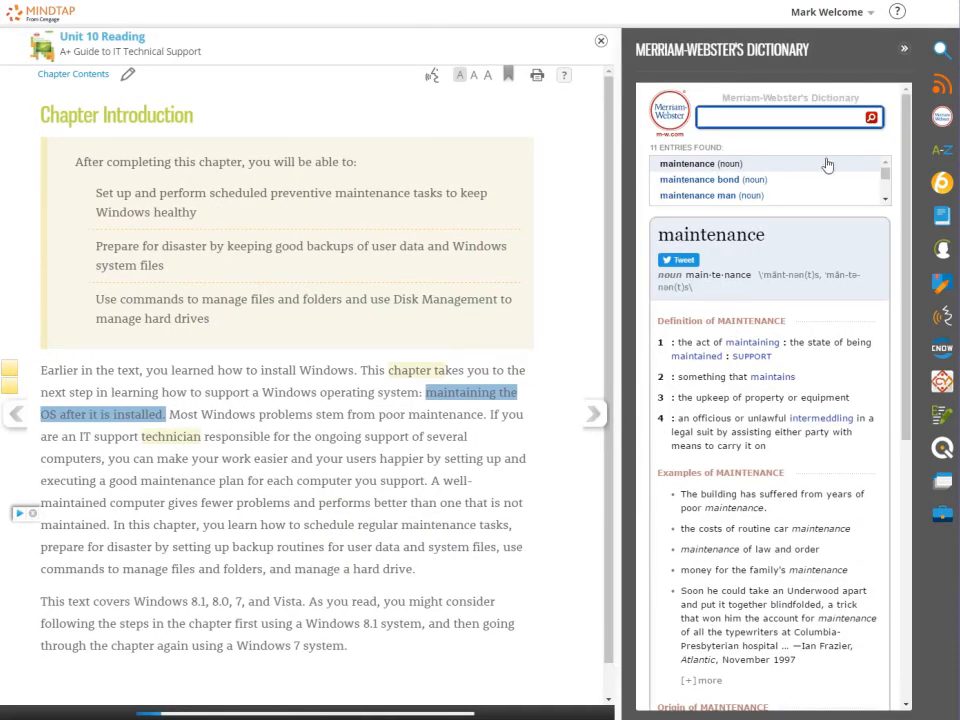
{"action": "left_click", "coordinate": [904, 48]}
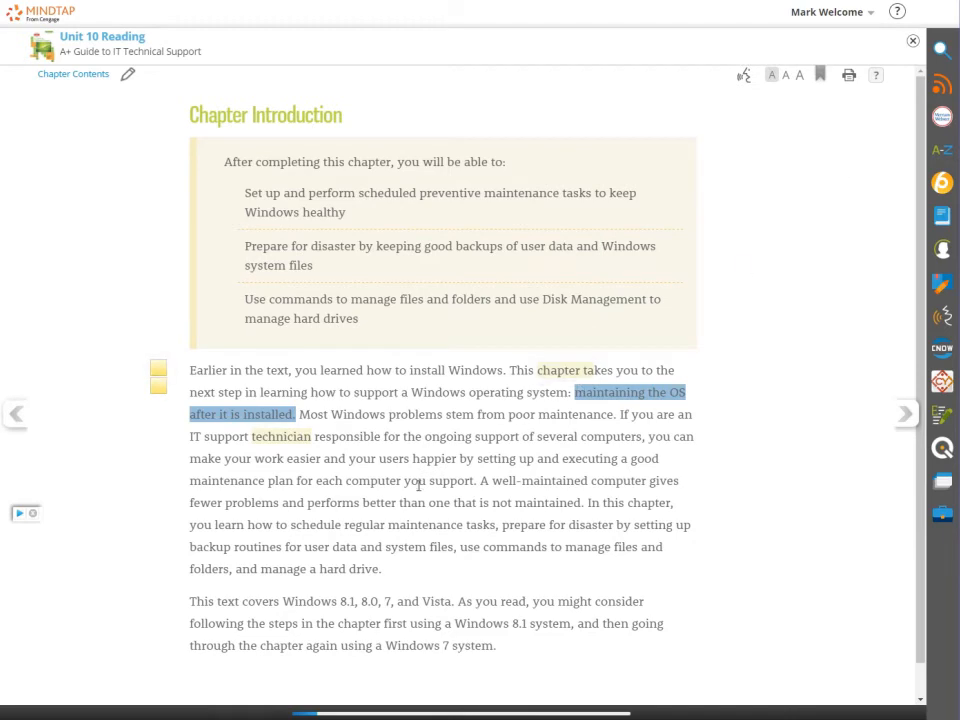
{"action": "mouse_move", "coordinate": [403, 525]}
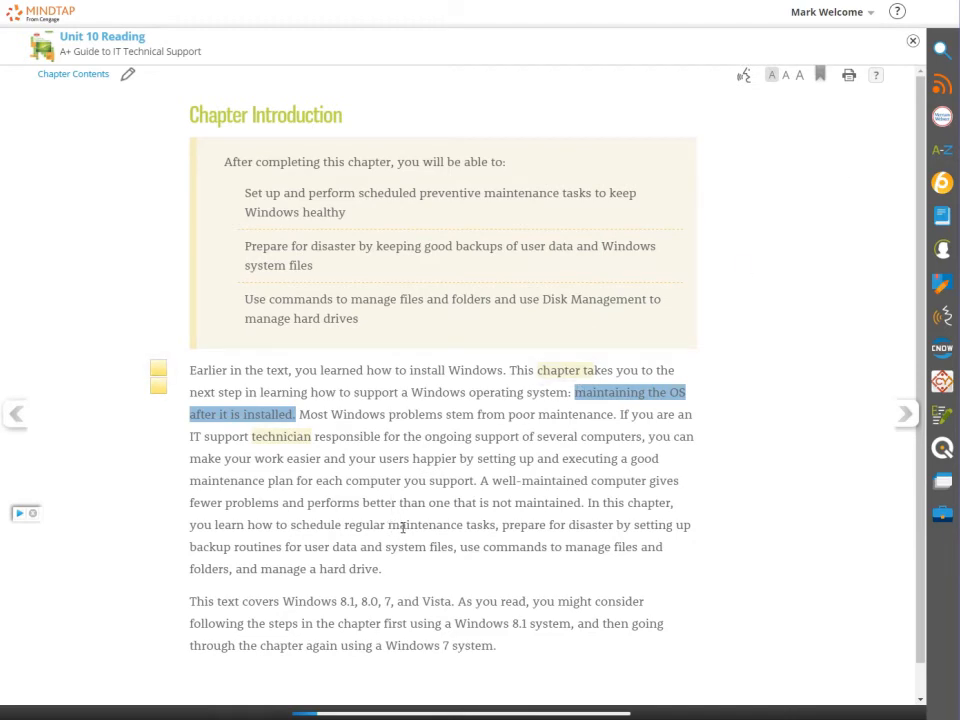
Add a note on 'maintenance': 'Regular preventive maintenance can keep a Windows computer performing well for years.'.
{"action": "double_click", "coordinate": [422, 524]}
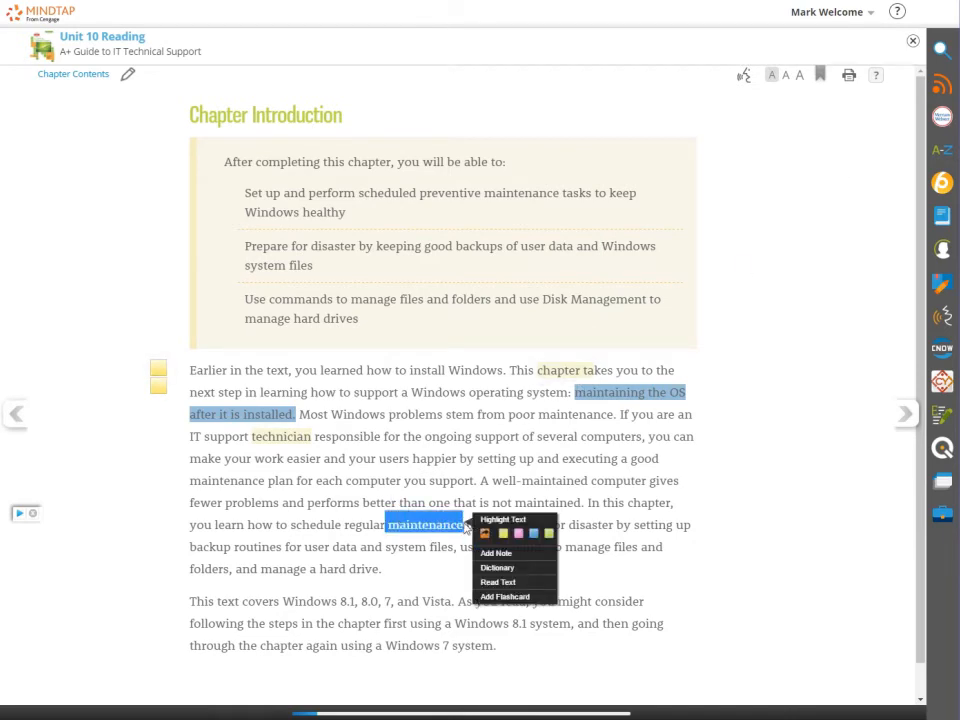
{"action": "left_click", "coordinate": [496, 553]}
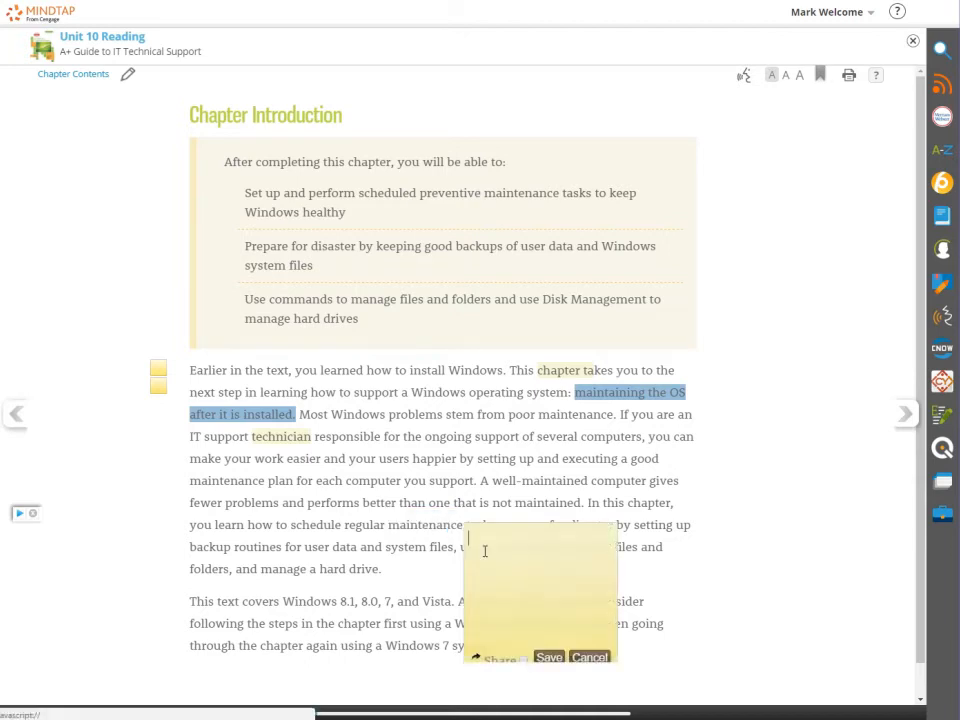
{"action": "type", "text": "Regular preventive maintenance can keep a Windows computer performing well for years."}
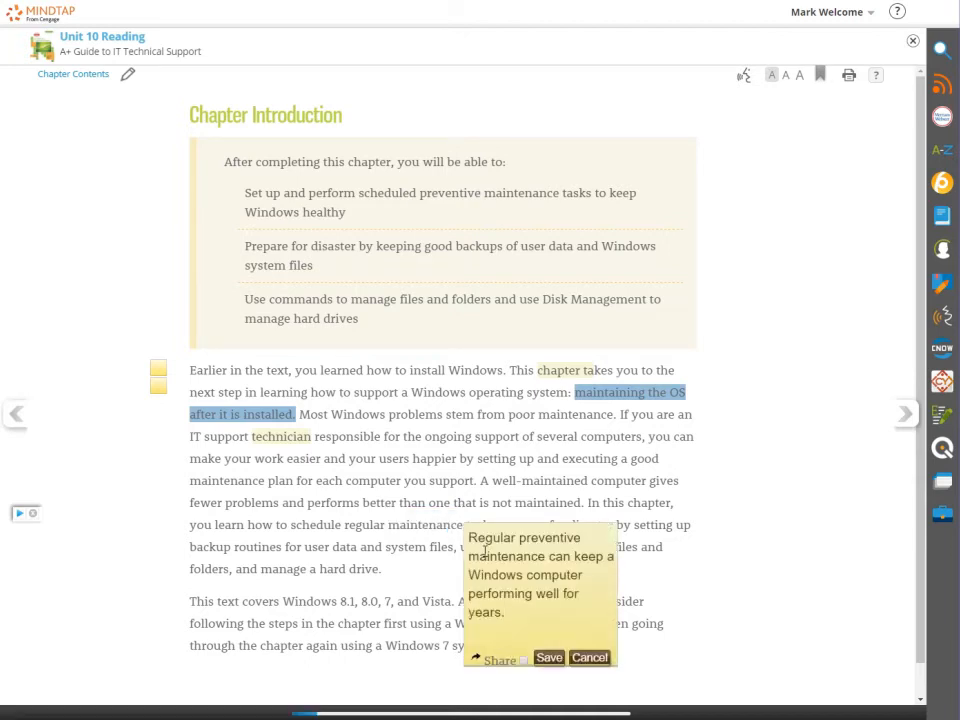